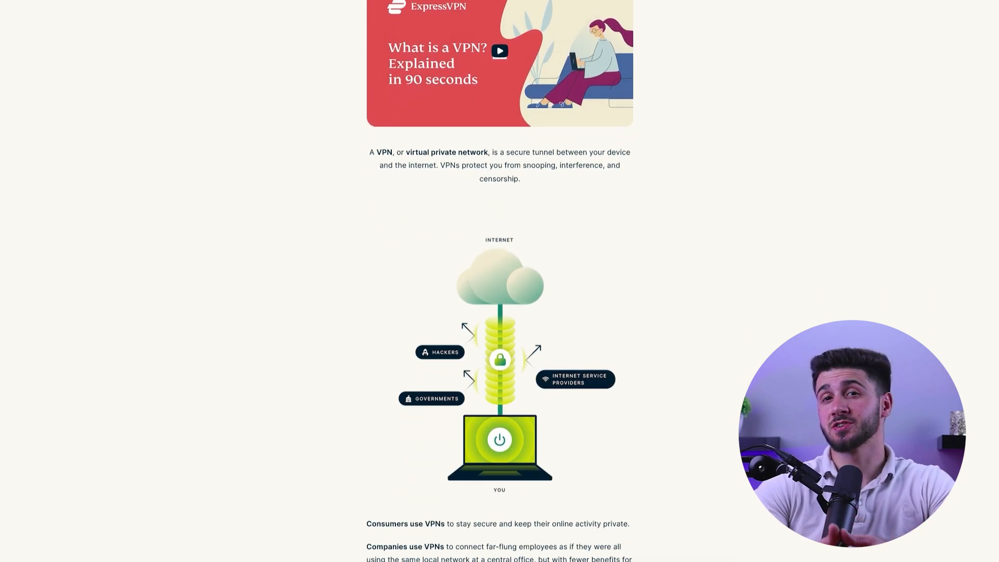
Step: Sign in and accept the privacy notice, VPN configuration and diagnostics sharing prompts
{"action": "scroll", "scroll_direction": "down", "scroll_amount": 3}
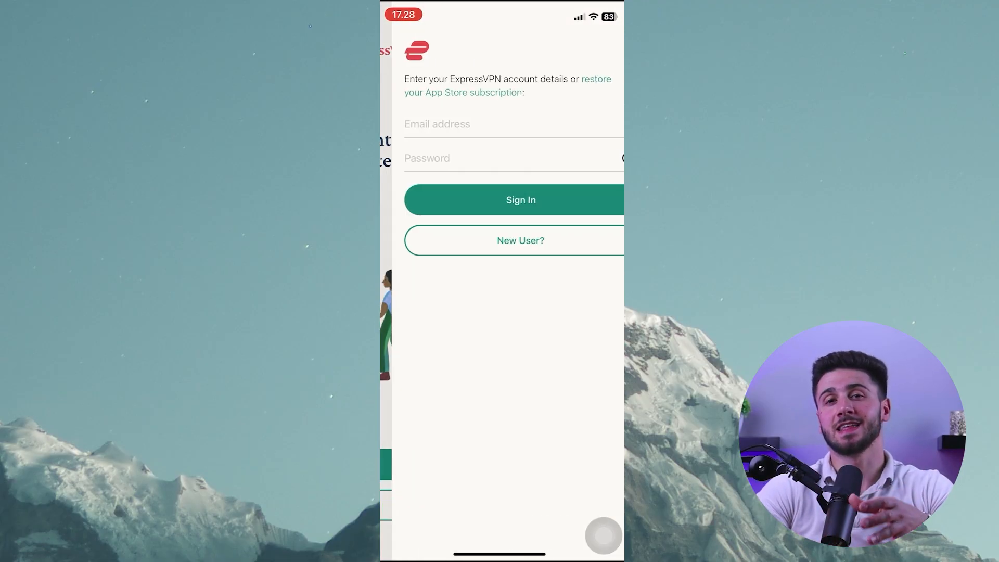
{"action": "left_click", "coordinate": [521, 200]}
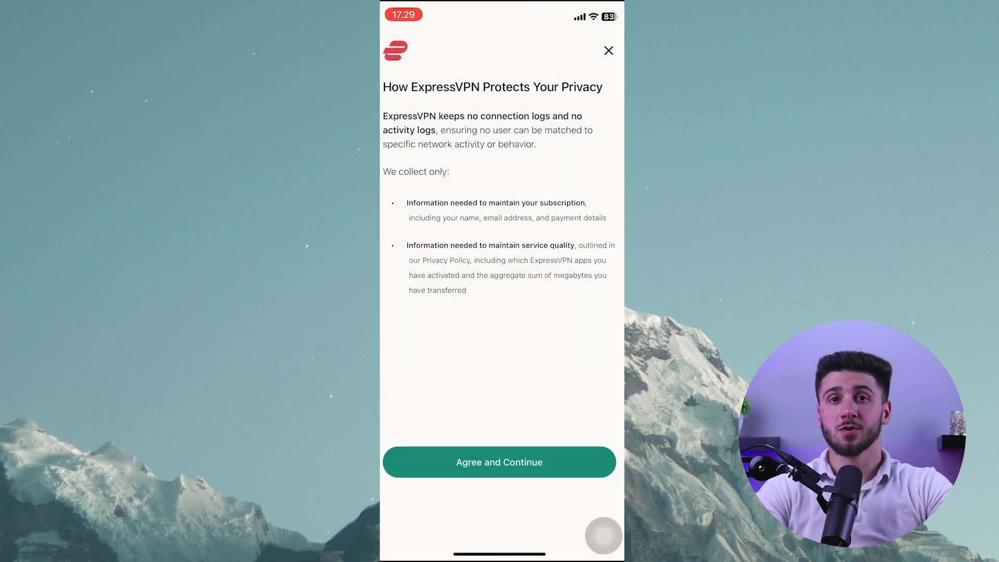
{"action": "left_click", "coordinate": [498, 462]}
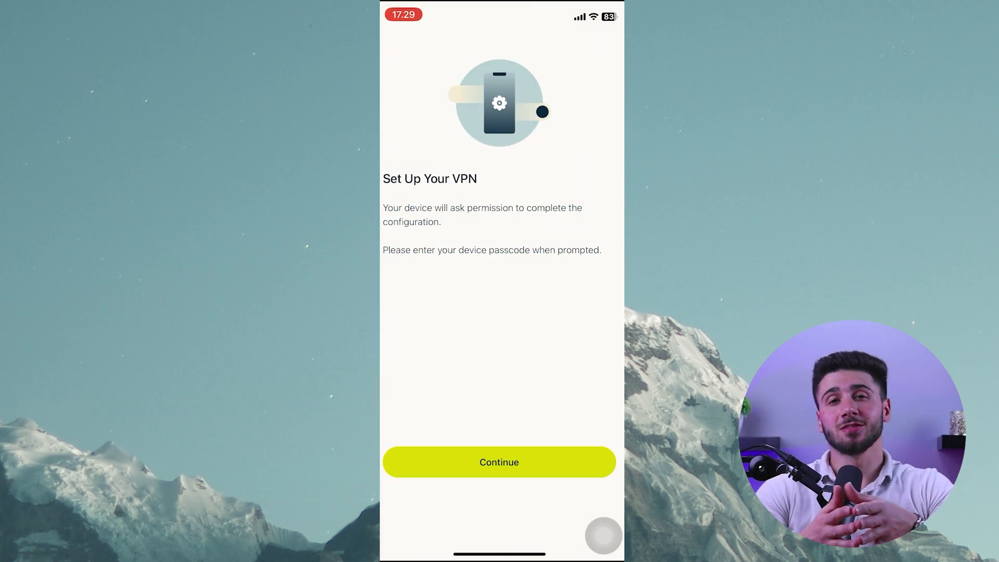
{"action": "left_click", "coordinate": [499, 462]}
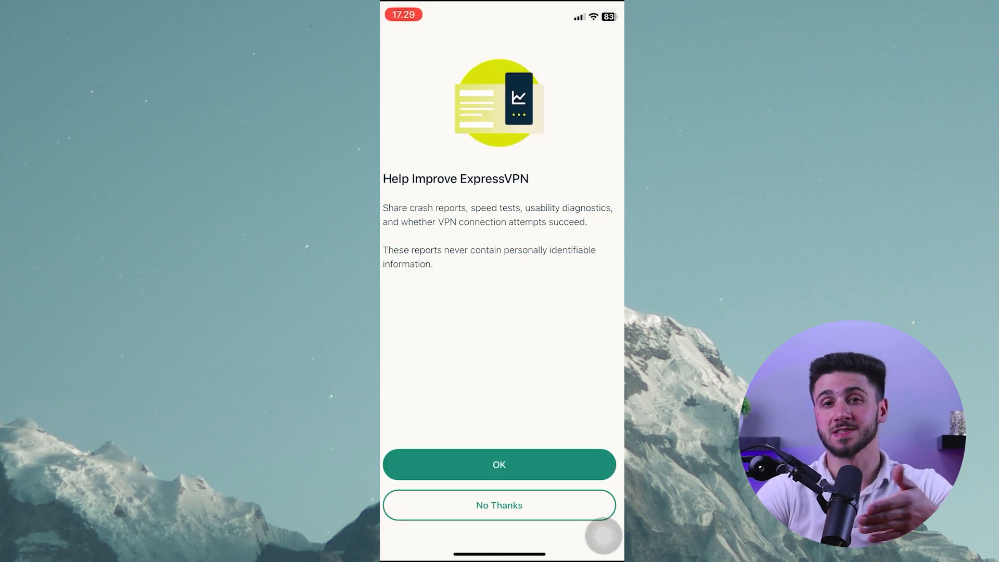
{"action": "left_click", "coordinate": [499, 464]}
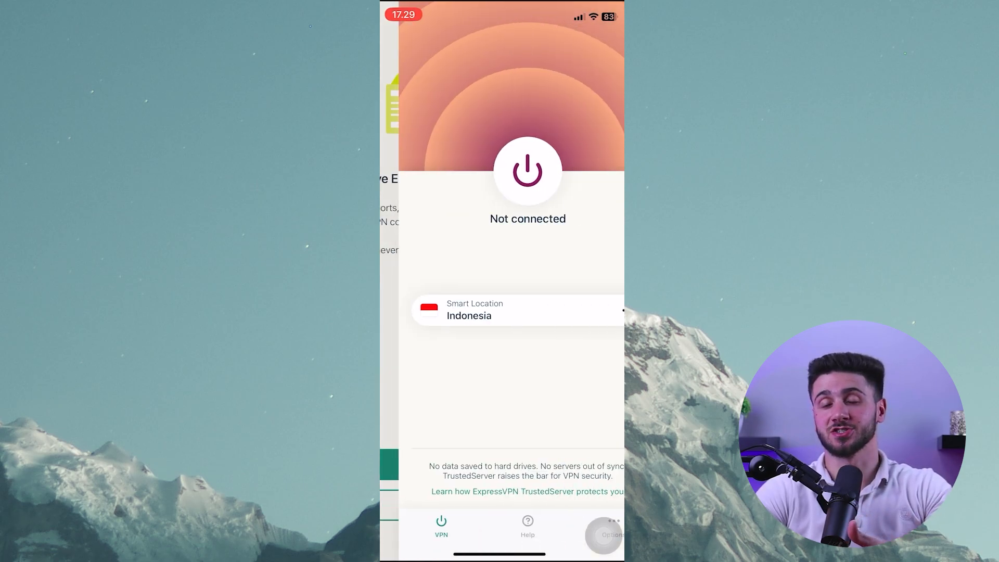
Step: Choose USA - Los Angeles - 2 from VPN Locations and start the connection
{"action": "left_click", "coordinate": [516, 310]}
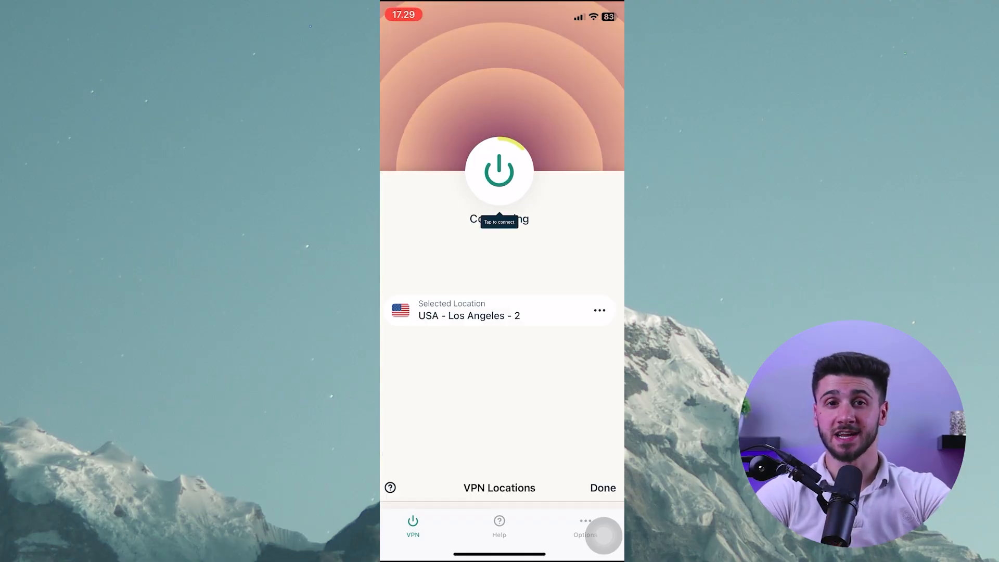
{"action": "left_click", "coordinate": [499, 171]}
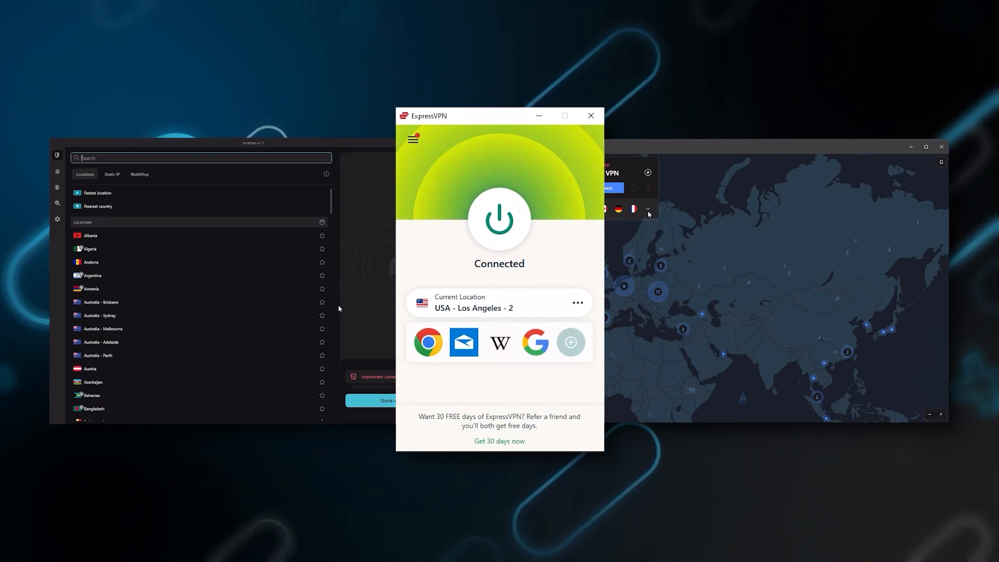
Step: Scroll ExpressVPN's blog statement about keeping no customer logs while the app stays connected
{"action": "scroll", "scroll_direction": "down", "scroll_amount": 3}
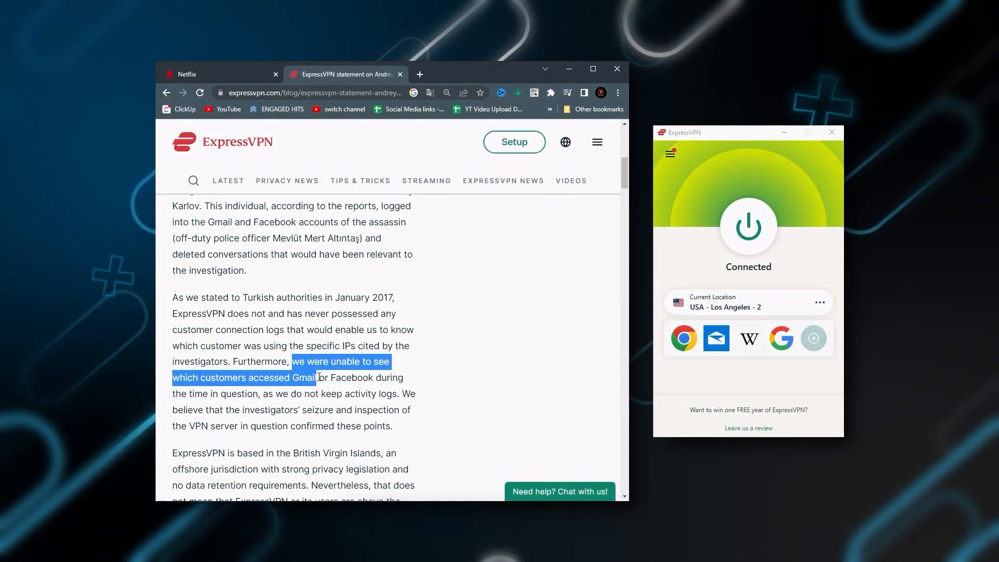
Step: Highlight the sentence about not seeing which customers accessed Gmail and scroll the Americas list
{"action": "left_click_drag", "start_coordinate": [316, 376], "coordinate": [396, 426]}
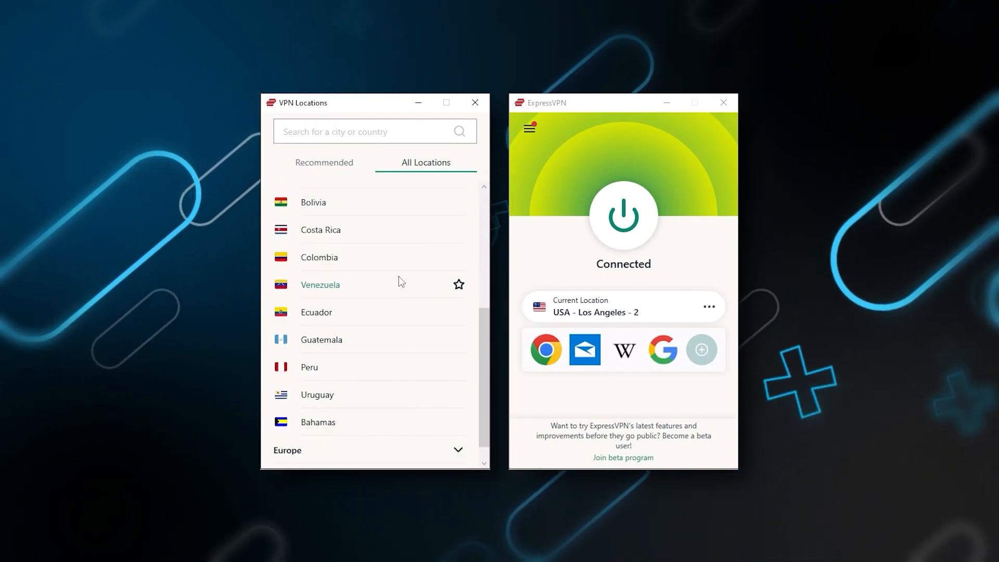
{"action": "scroll", "scroll_direction": "down", "scroll_amount": 3}
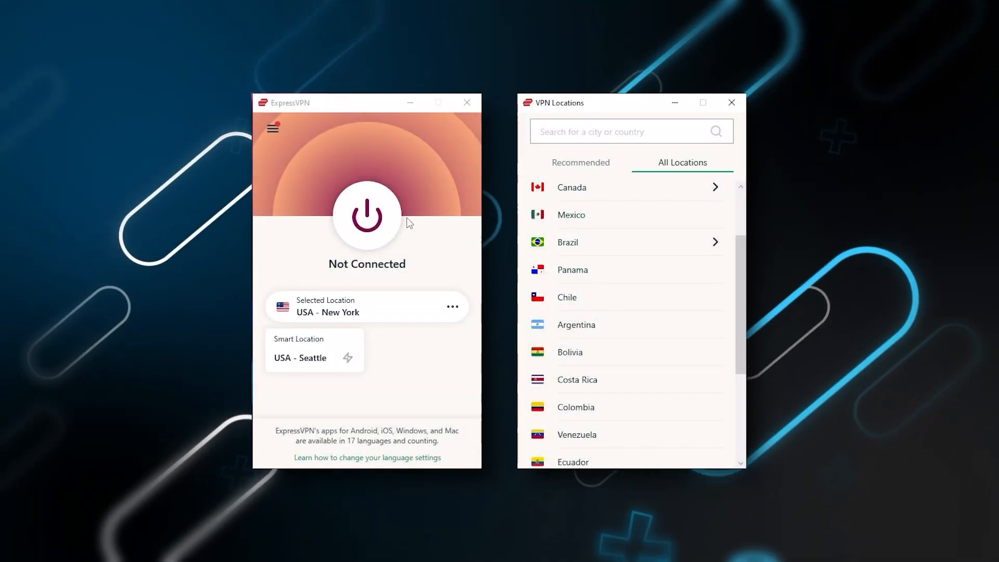
{"action": "mouse_move", "coordinate": [597, 287]}
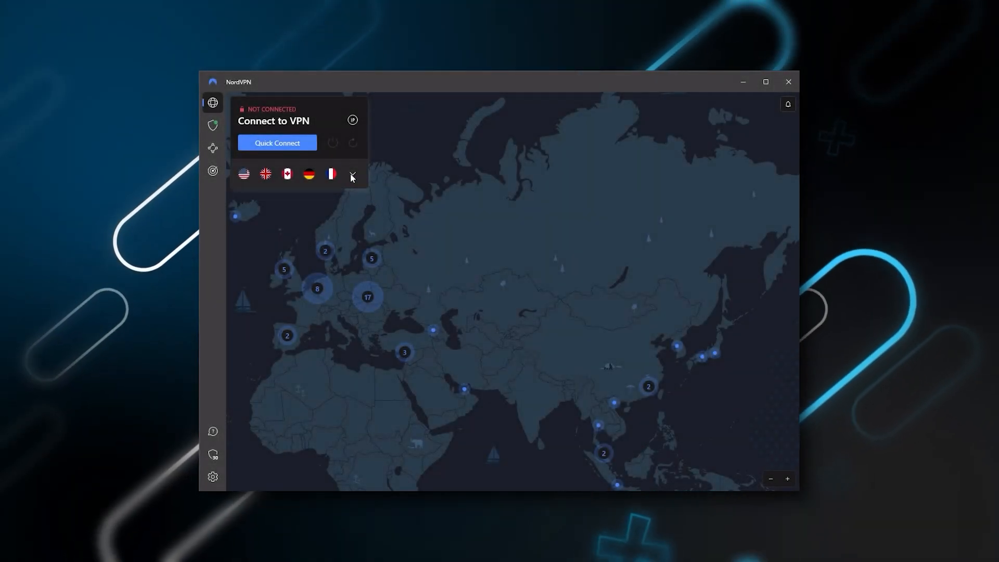
{"action": "left_click", "coordinate": [350, 173]}
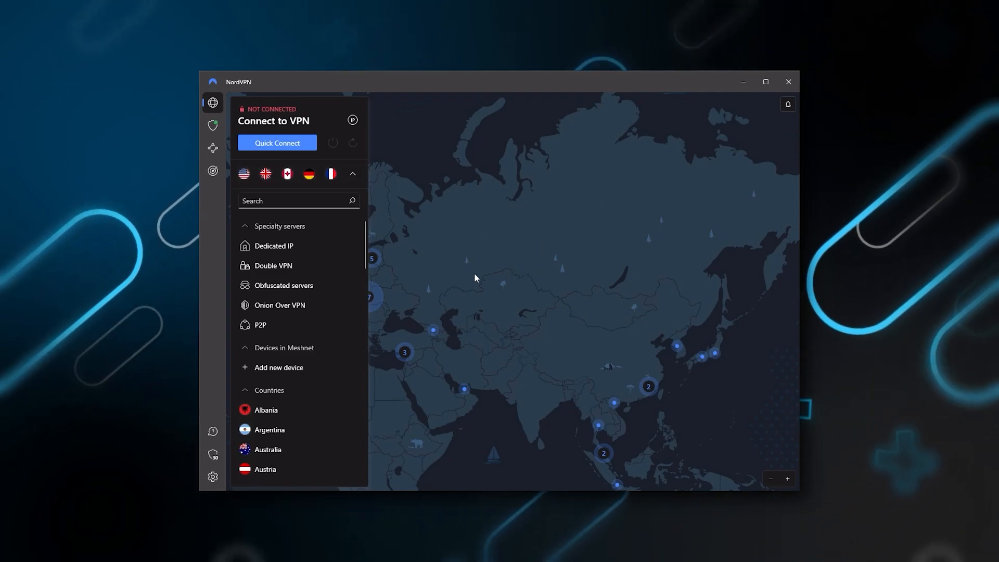
{"action": "left_click", "coordinate": [352, 174]}
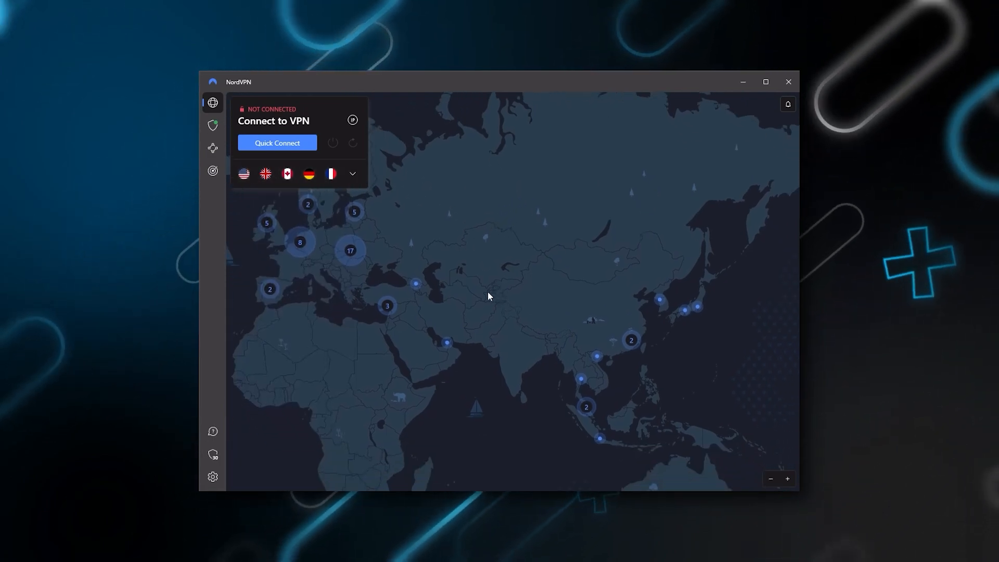
{"action": "left_click_drag", "start_coordinate": [489, 296], "coordinate": [633, 368]}
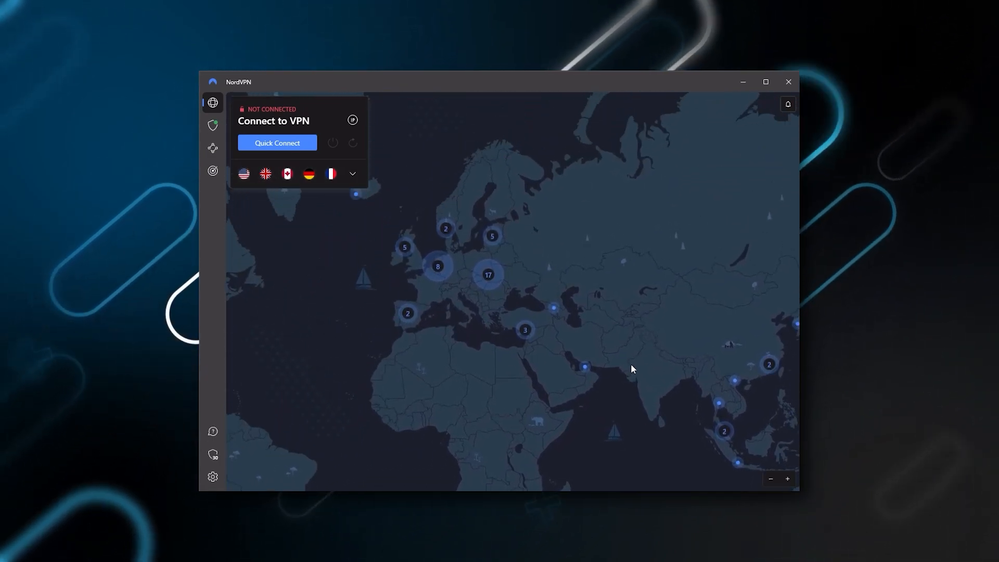
{"action": "left_click_drag", "start_coordinate": [632, 368], "coordinate": [538, 299]}
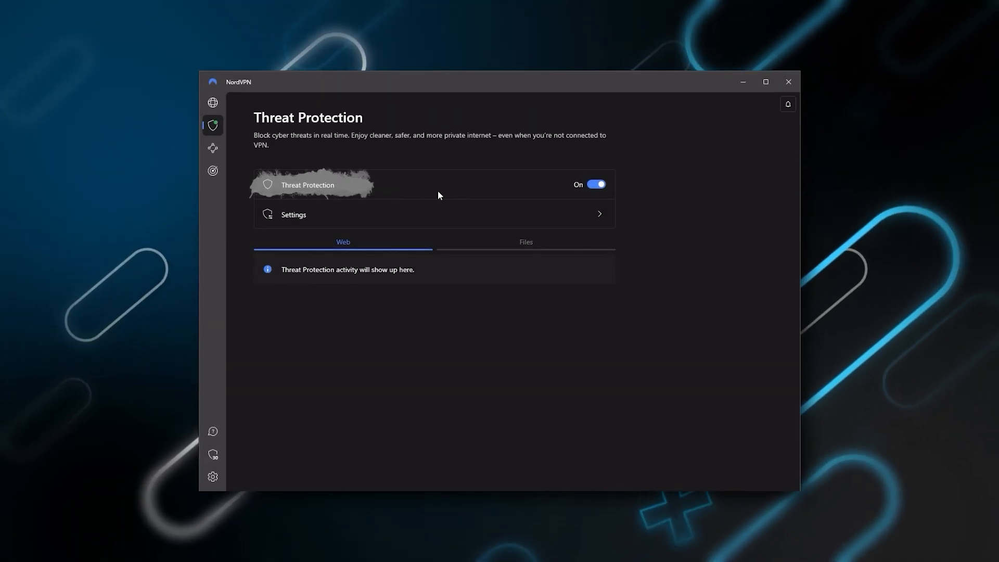
{"action": "left_click", "coordinate": [293, 215]}
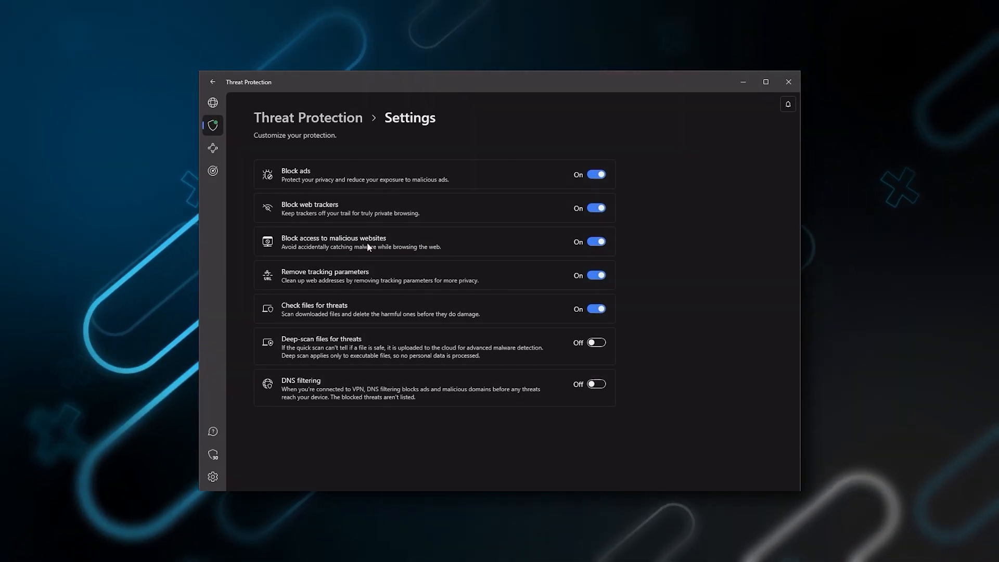
{"action": "left_click", "coordinate": [212, 103]}
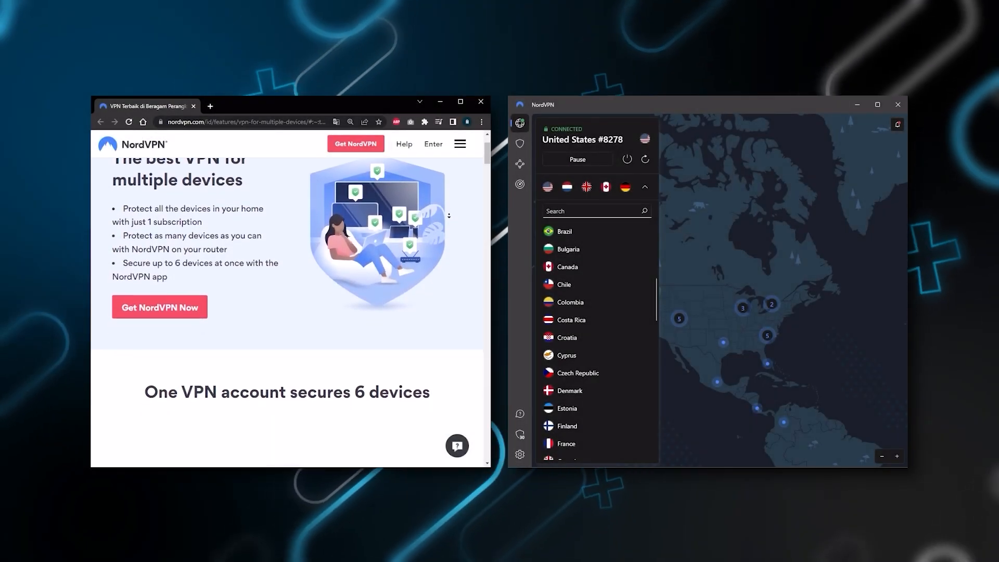
{"action": "scroll", "scroll_direction": "down", "scroll_amount": 3}
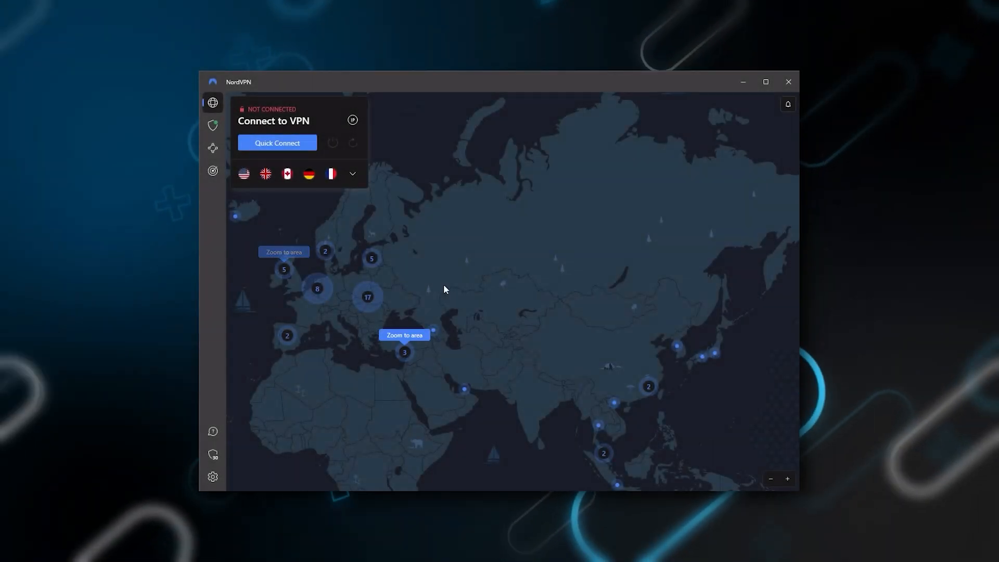
{"action": "left_click", "coordinate": [351, 174]}
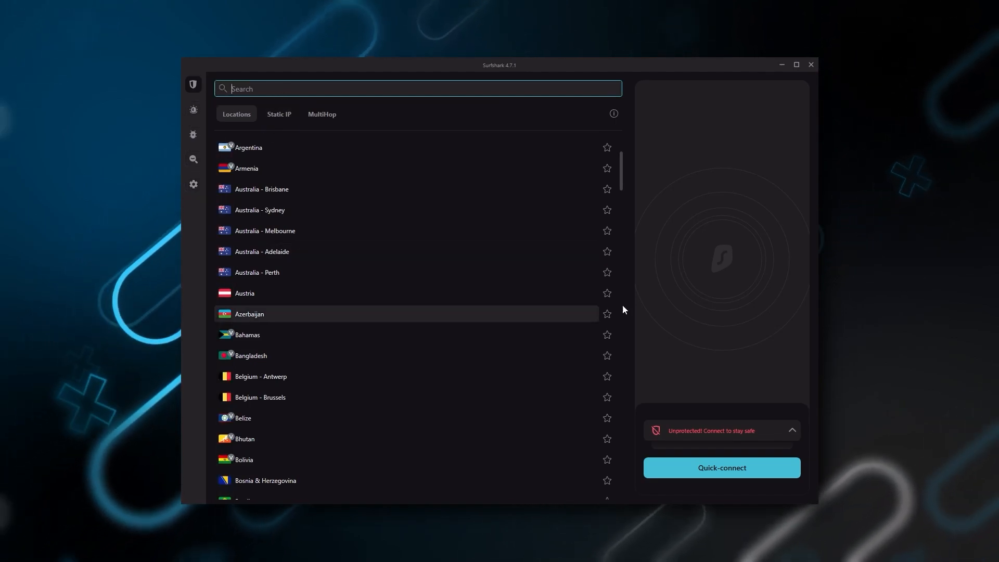
{"action": "mouse_move", "coordinate": [556, 345]}
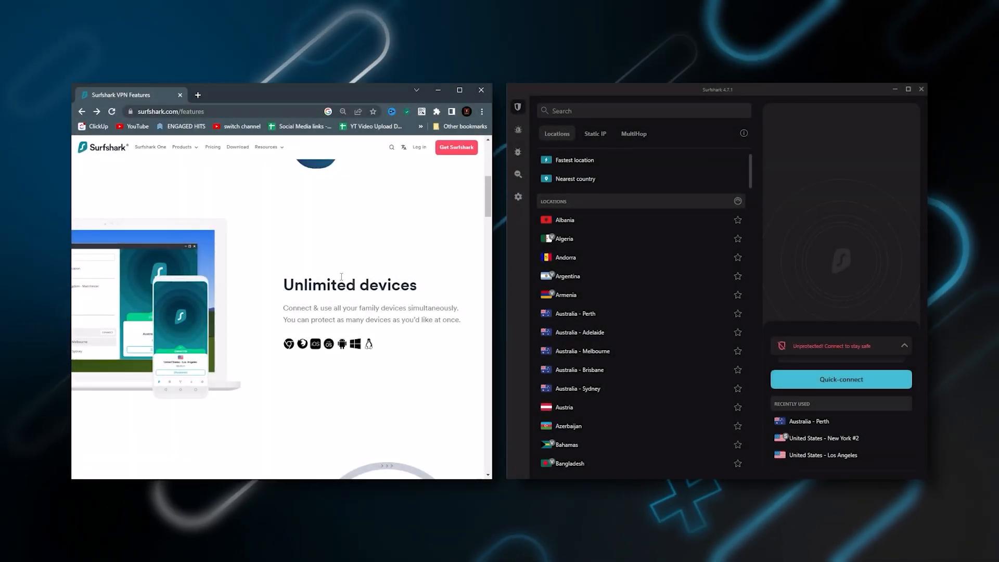
{"action": "scroll", "scroll_direction": "down", "scroll_amount": 3}
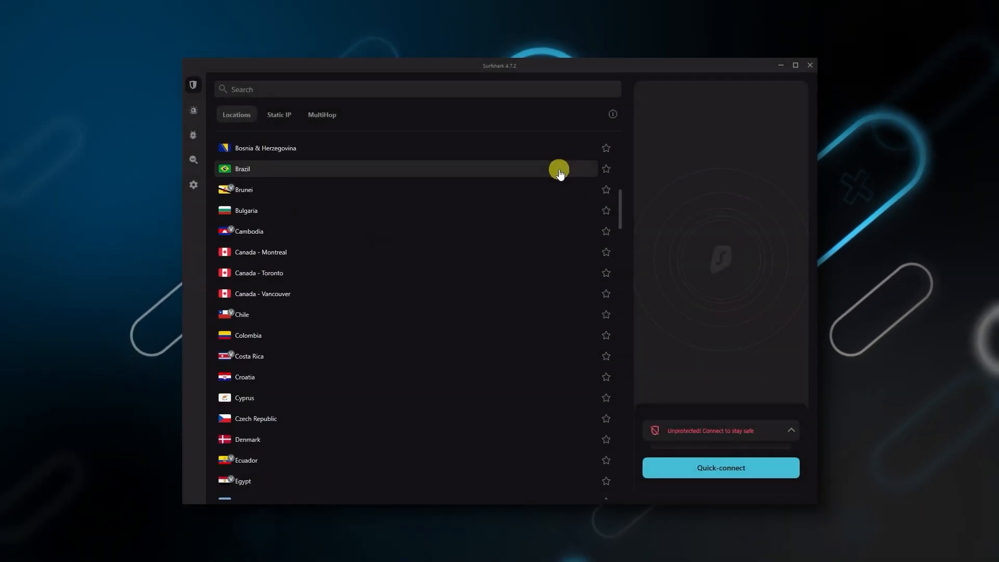
{"action": "scroll", "scroll_direction": "down", "scroll_amount": 3}
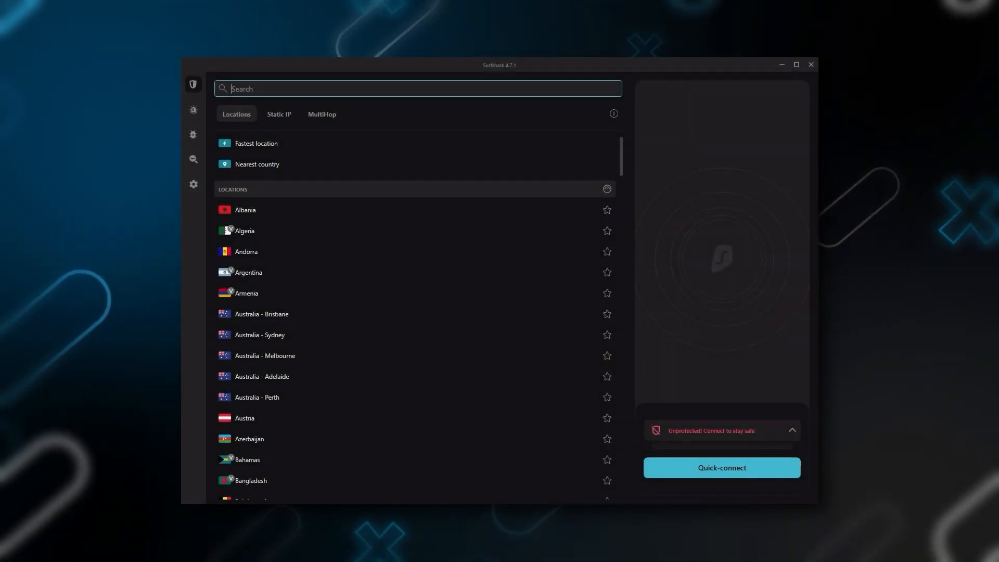
{"action": "scroll", "scroll_direction": "down", "scroll_amount": 3}
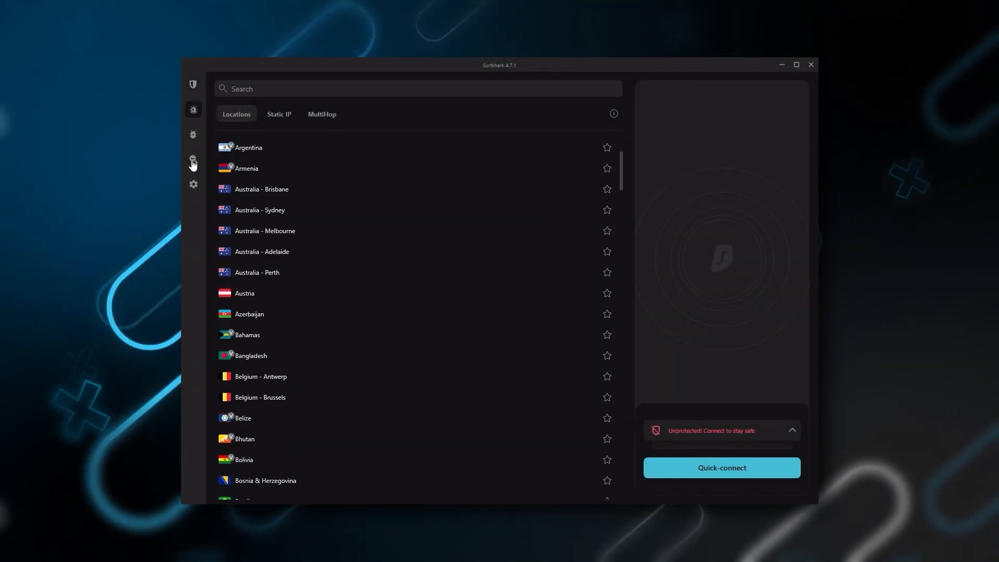
Step: View the Surfshark Alert / Surfshark One information page from the sidebar
{"action": "left_click", "coordinate": [194, 110]}
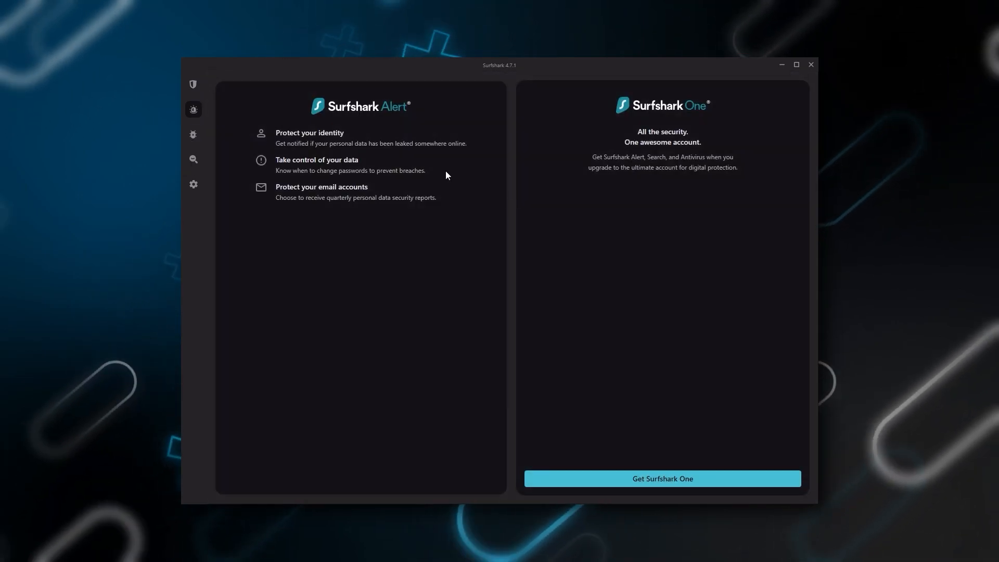
{"action": "left_click", "coordinate": [194, 83]}
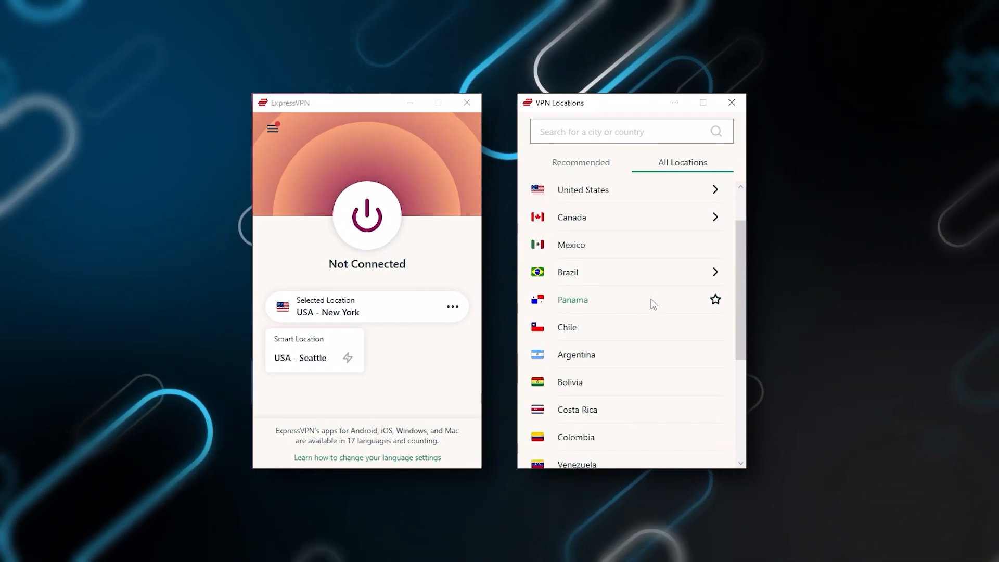
Step: Expand NordVPN's country and specialty server list, then collapse it back to the world map
{"action": "scroll", "scroll_direction": "down", "scroll_amount": 3}
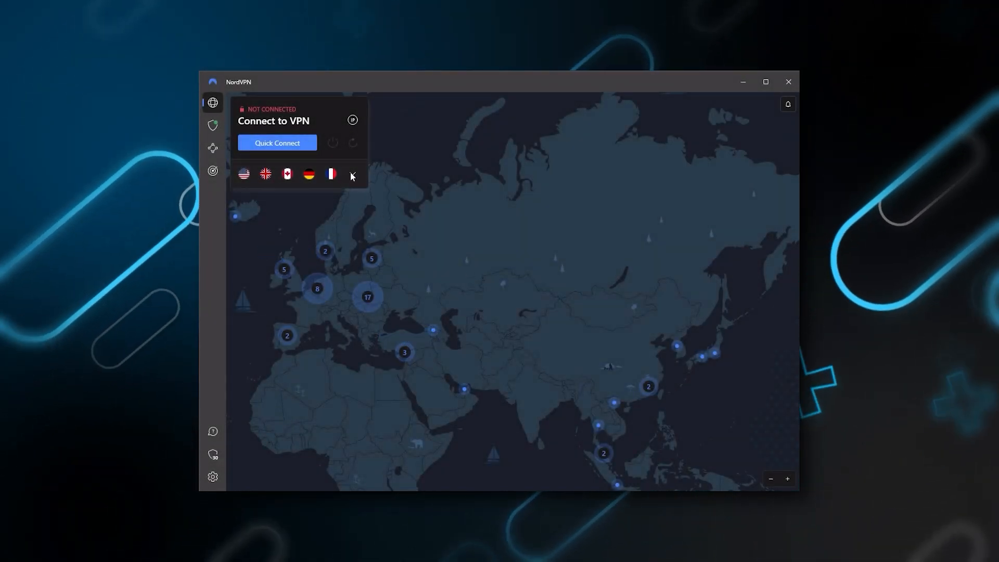
{"action": "left_click", "coordinate": [352, 174]}
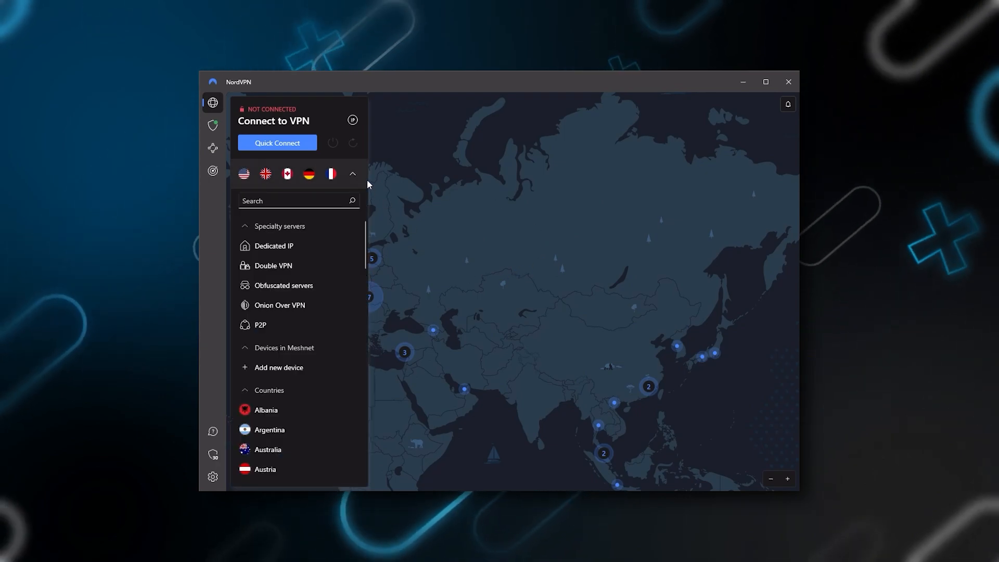
{"action": "left_click", "coordinate": [352, 173]}
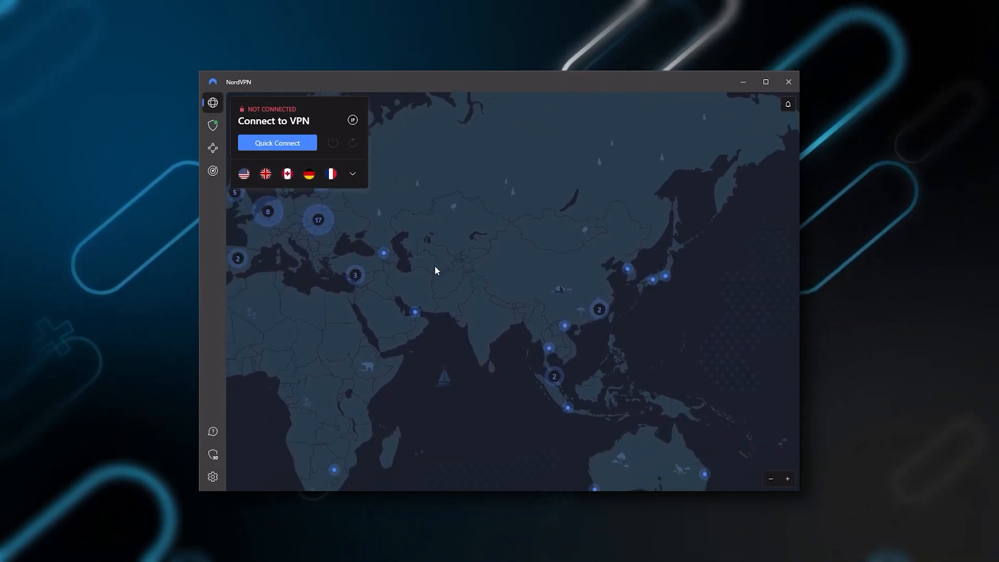